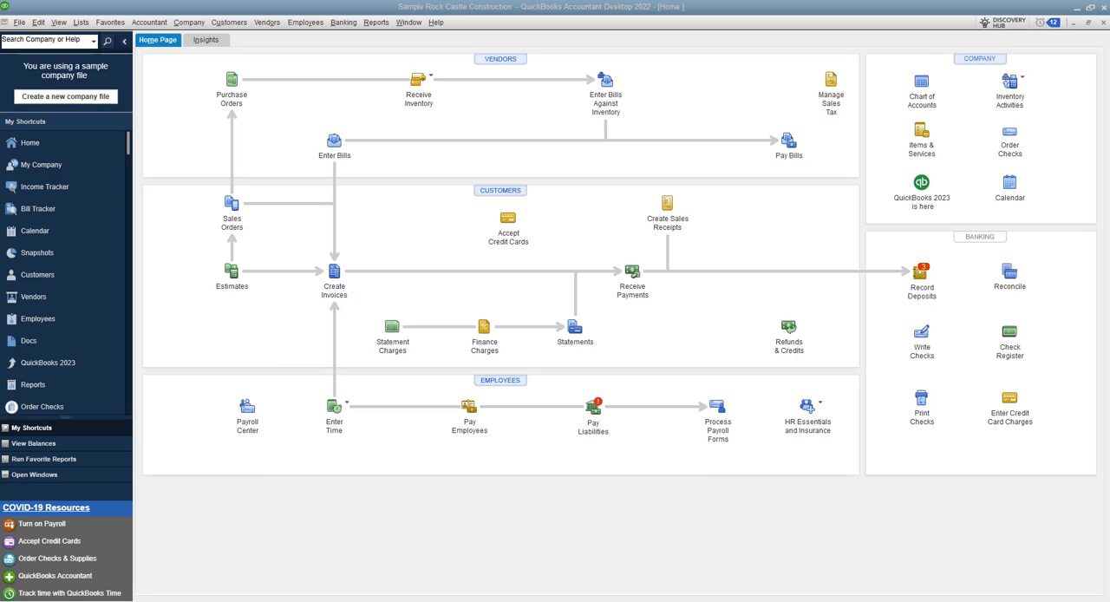
mouse_move(399, 132)
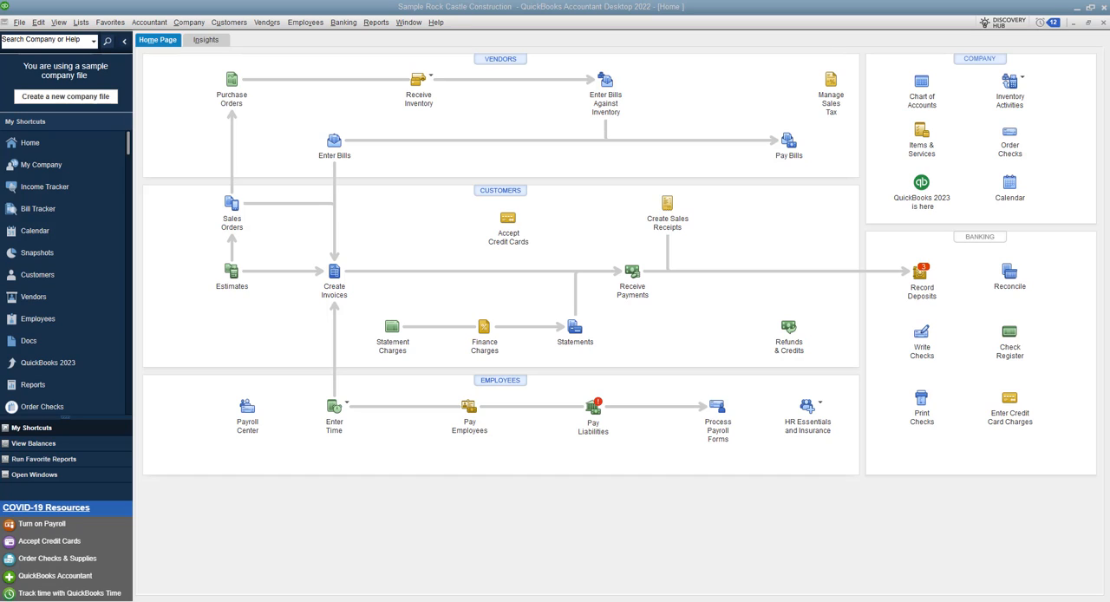
mouse_move(342, 163)
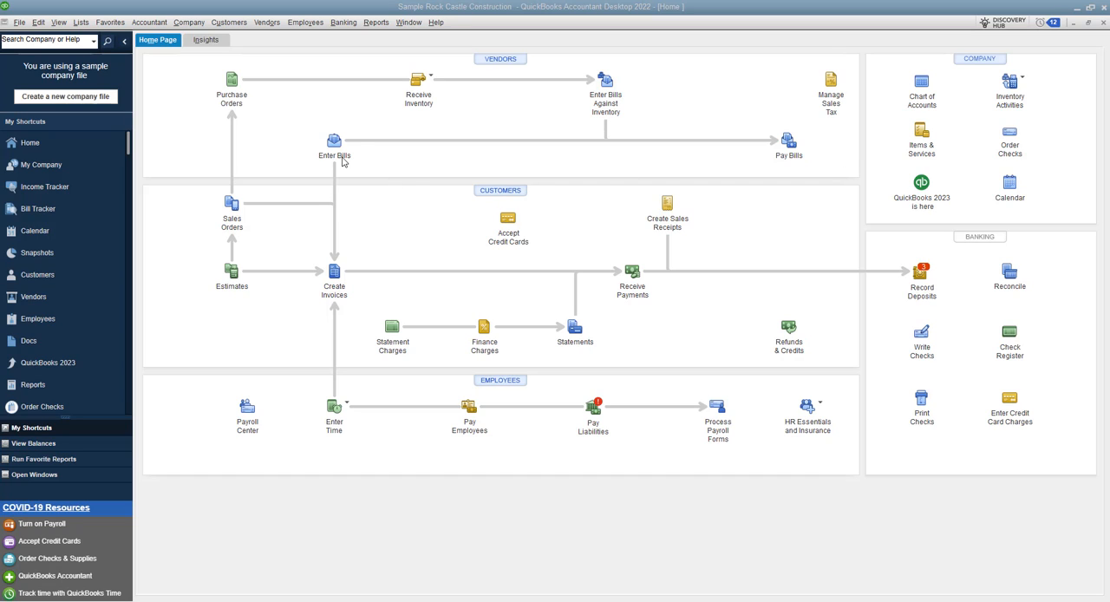
mouse_move(333, 142)
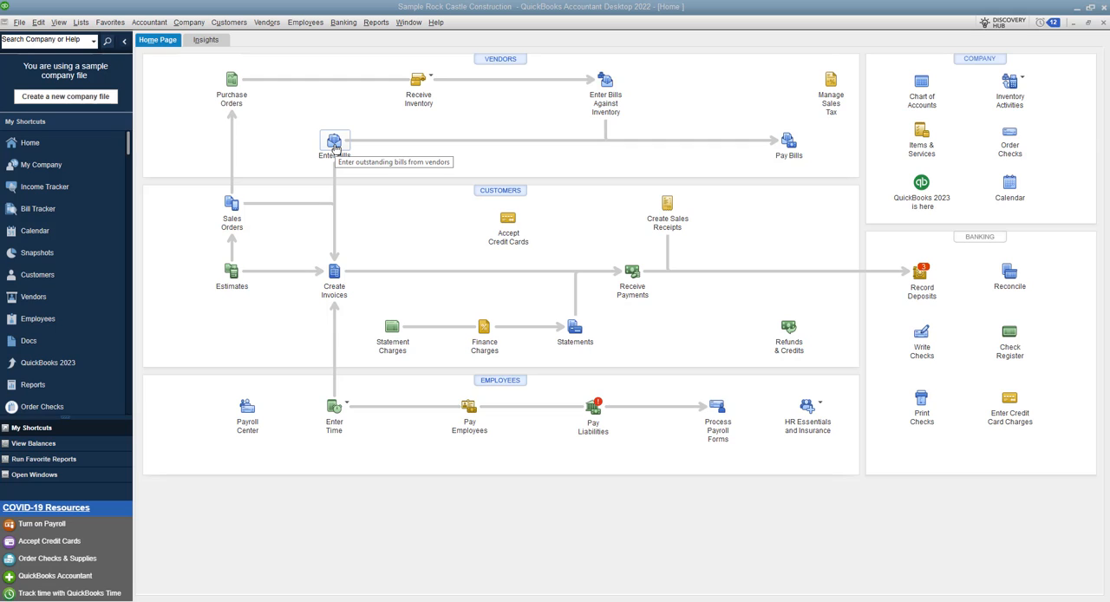
Start a new blank vendor bill from the Enter Bills form.
left_click(267, 21)
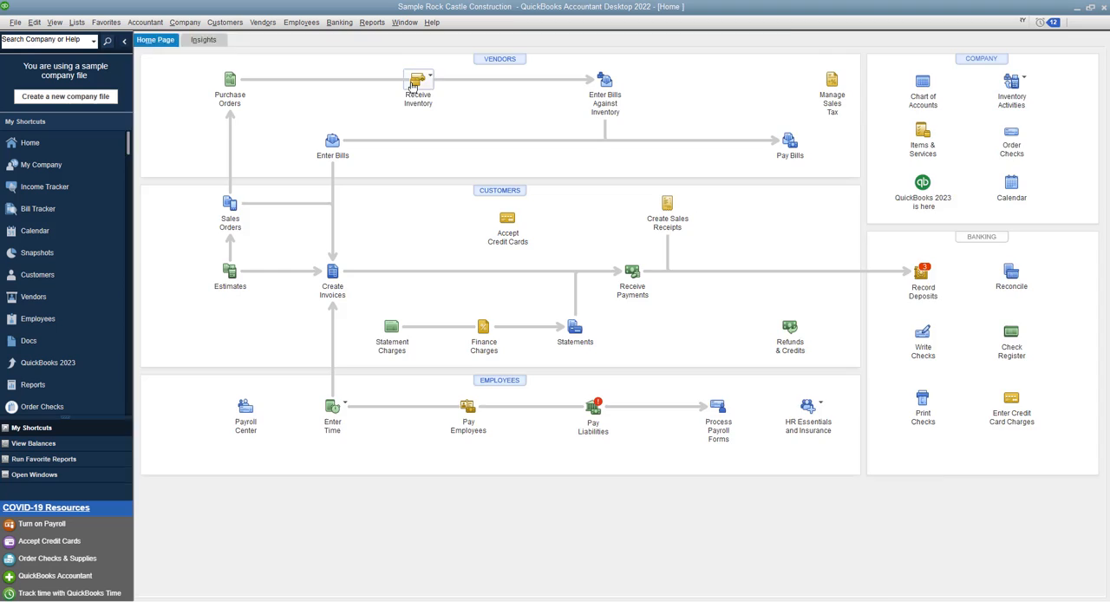
left_click(333, 141)
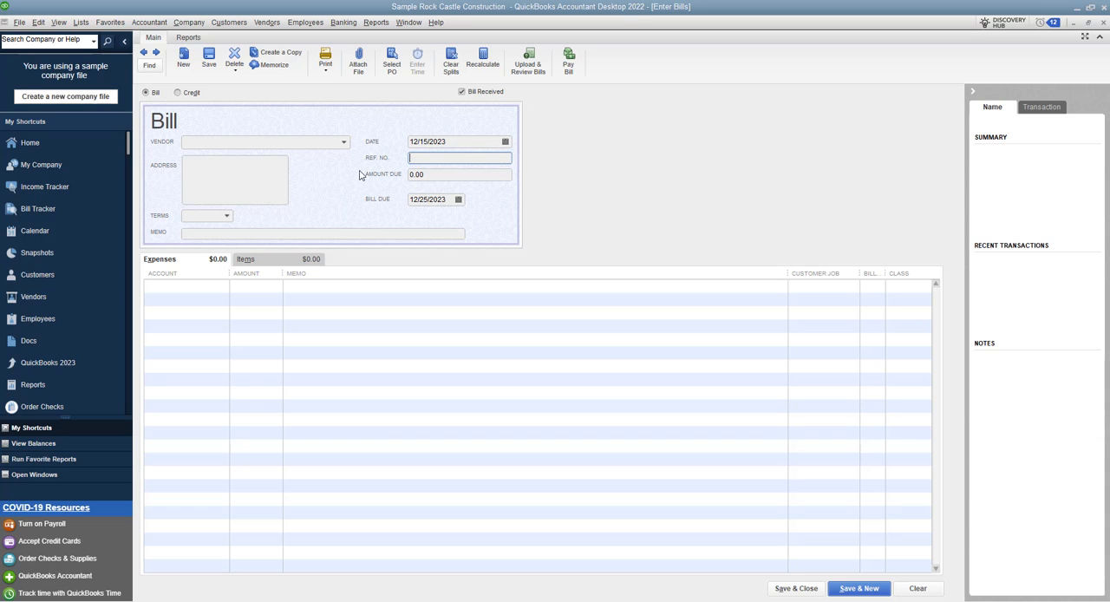
mouse_move(271, 201)
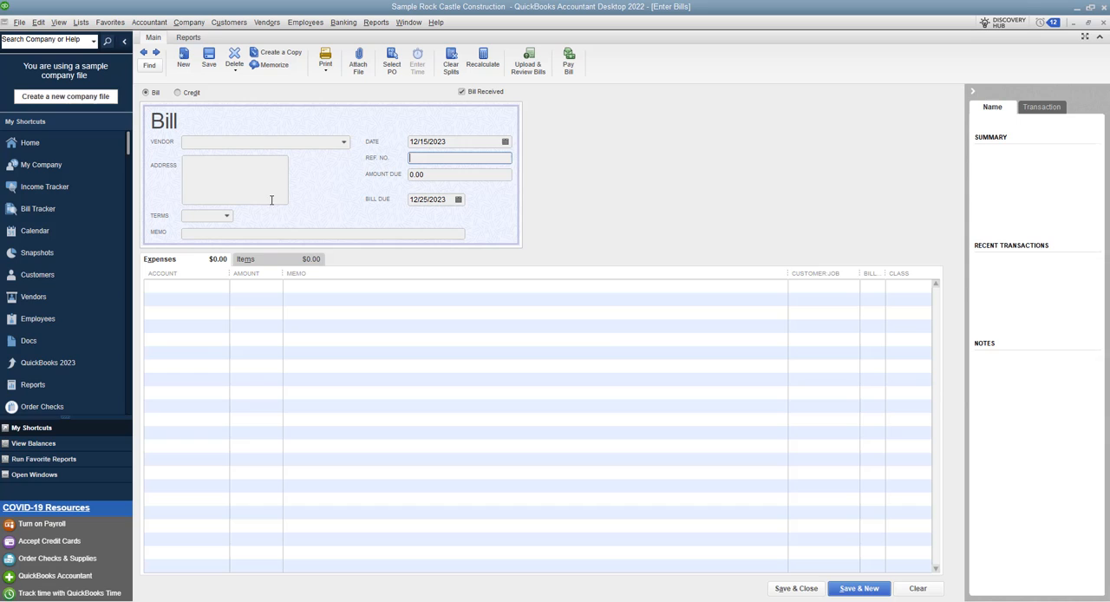
mouse_move(639, 251)
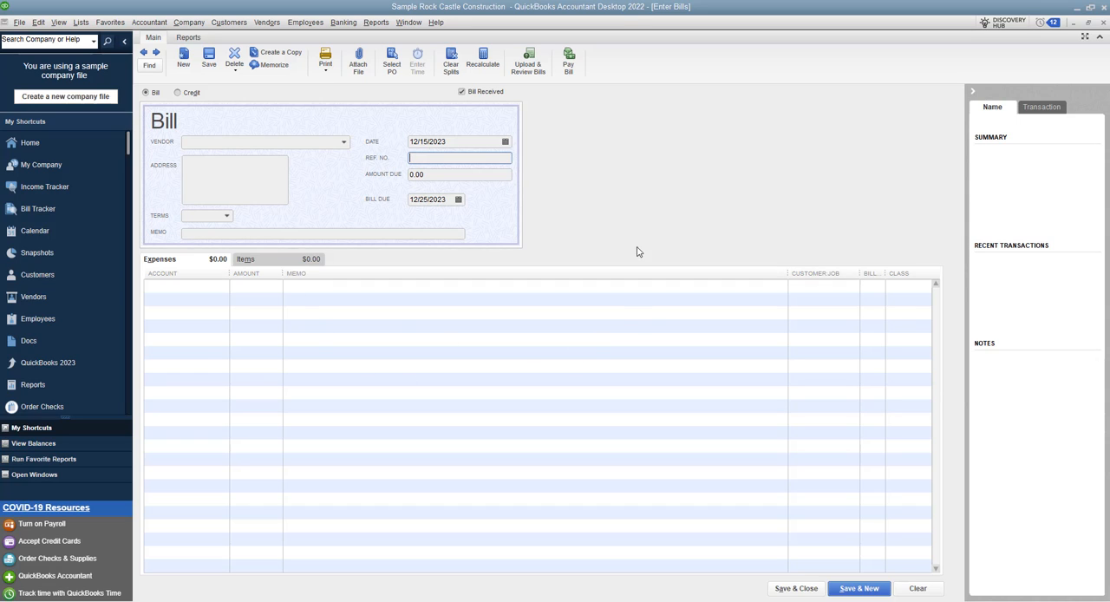
mouse_move(288, 175)
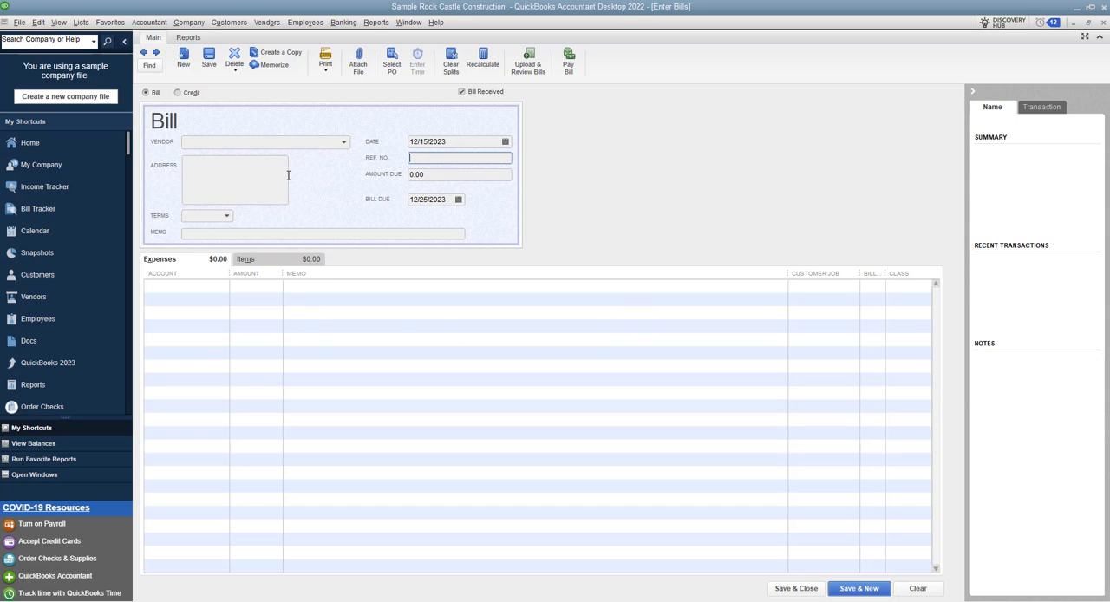
mouse_move(388, 170)
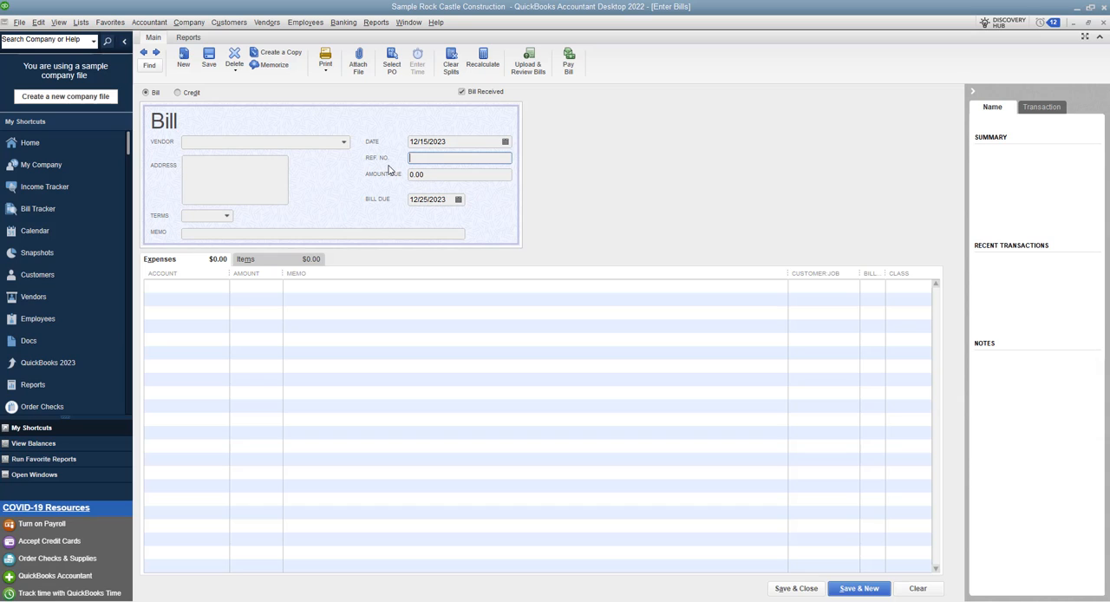
mouse_move(366, 163)
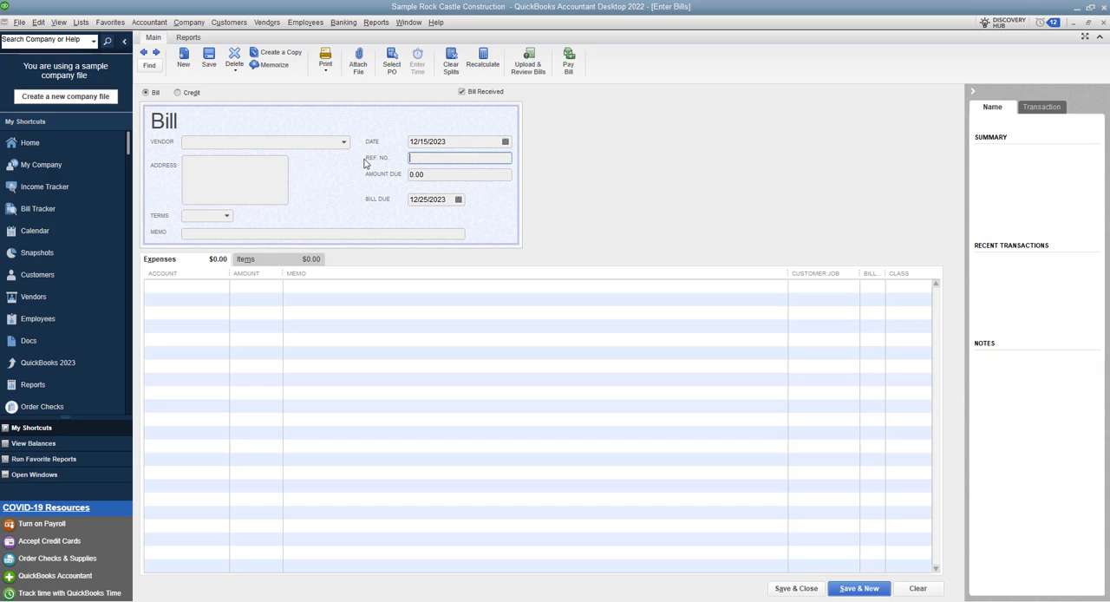
Choose East Bayshore Auto Mall as vendor, auto-filling address and Net 15 terms.
left_click(343, 142)
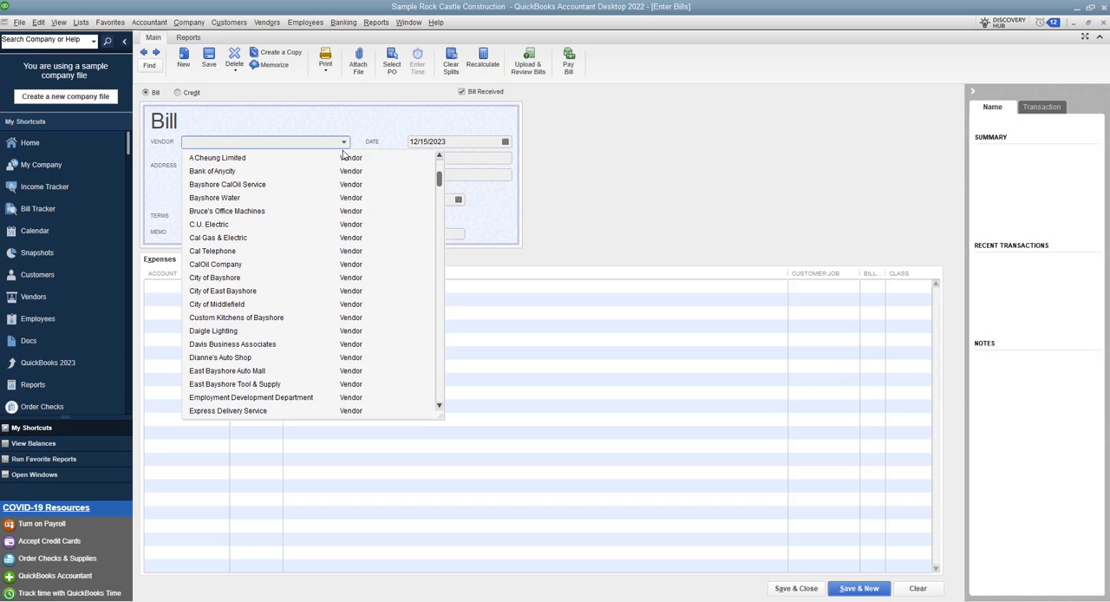
left_click(227, 371)
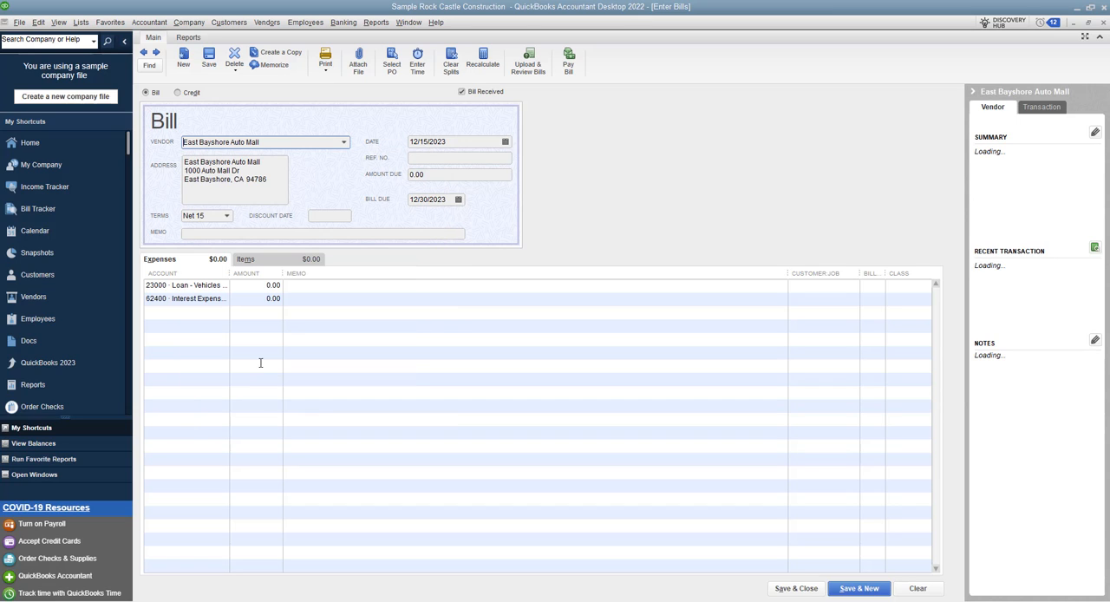
mouse_move(247, 155)
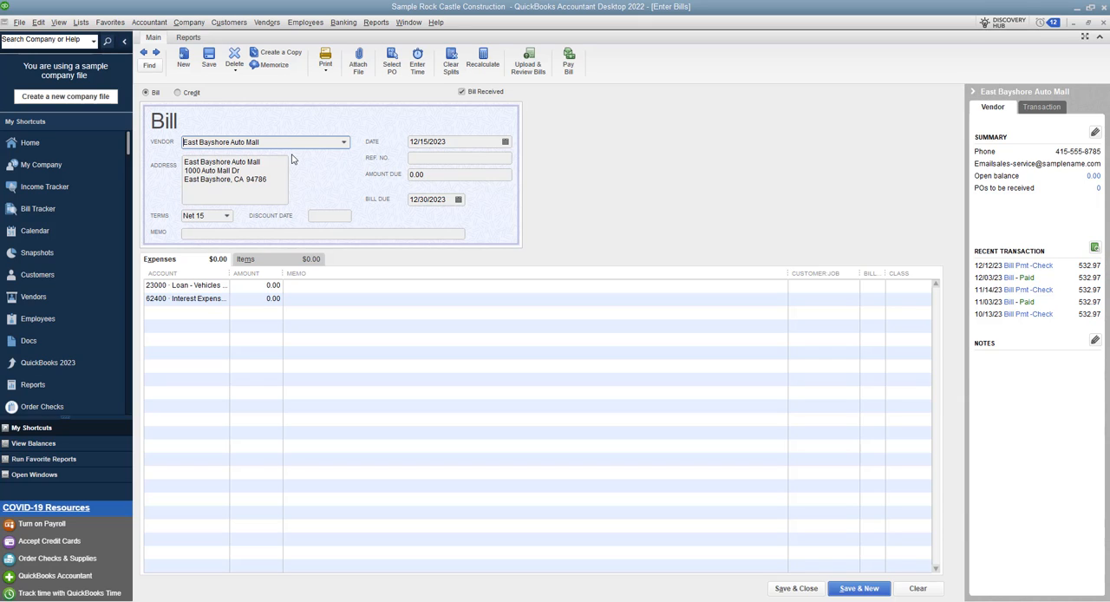
mouse_move(354, 139)
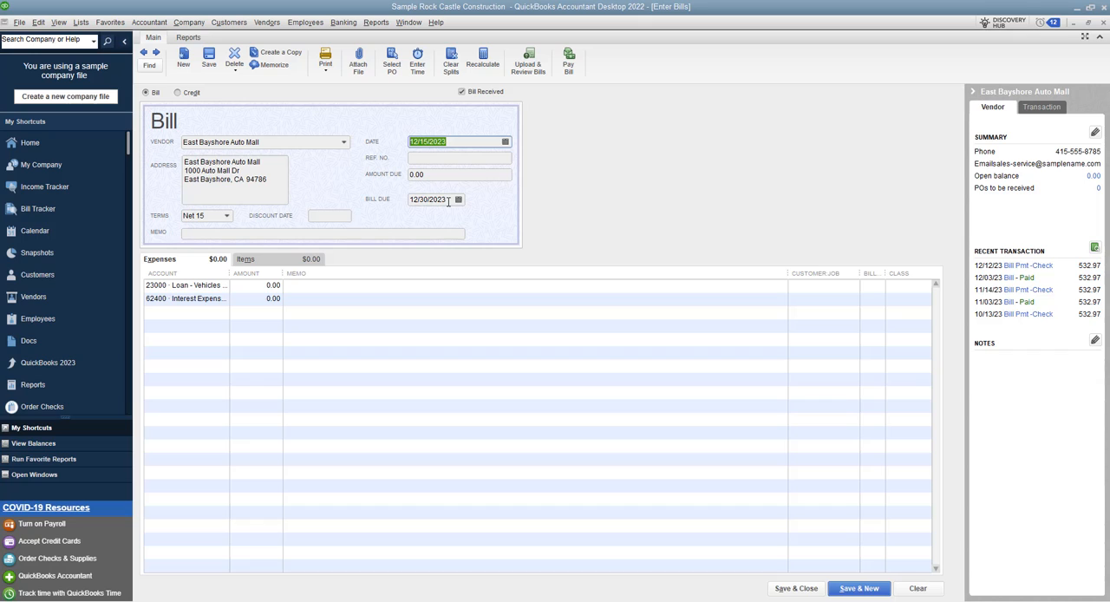
mouse_move(211, 215)
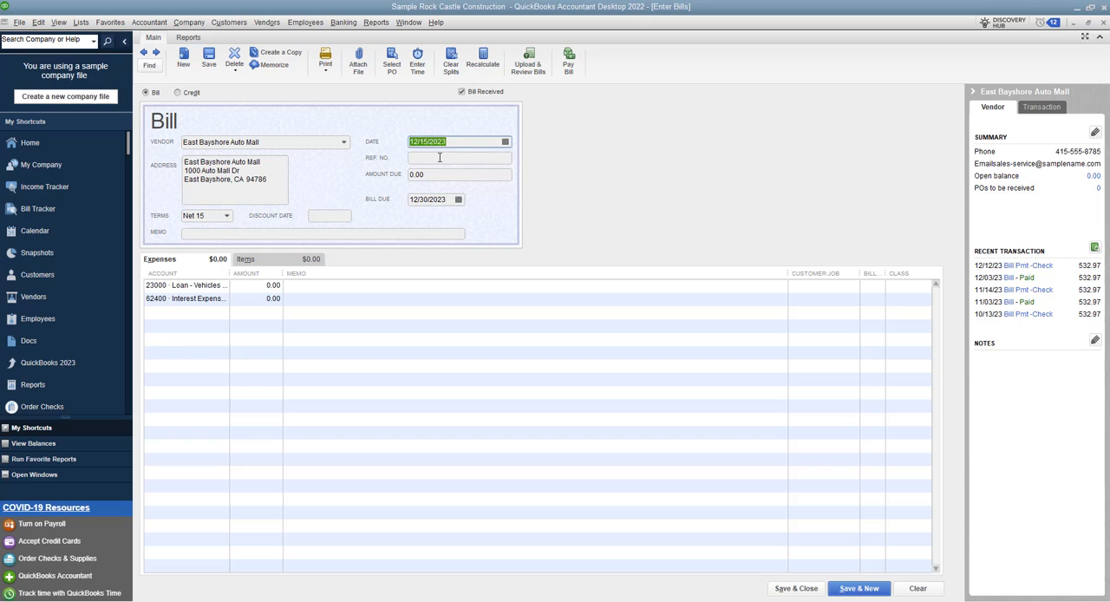
left_click(460, 158)
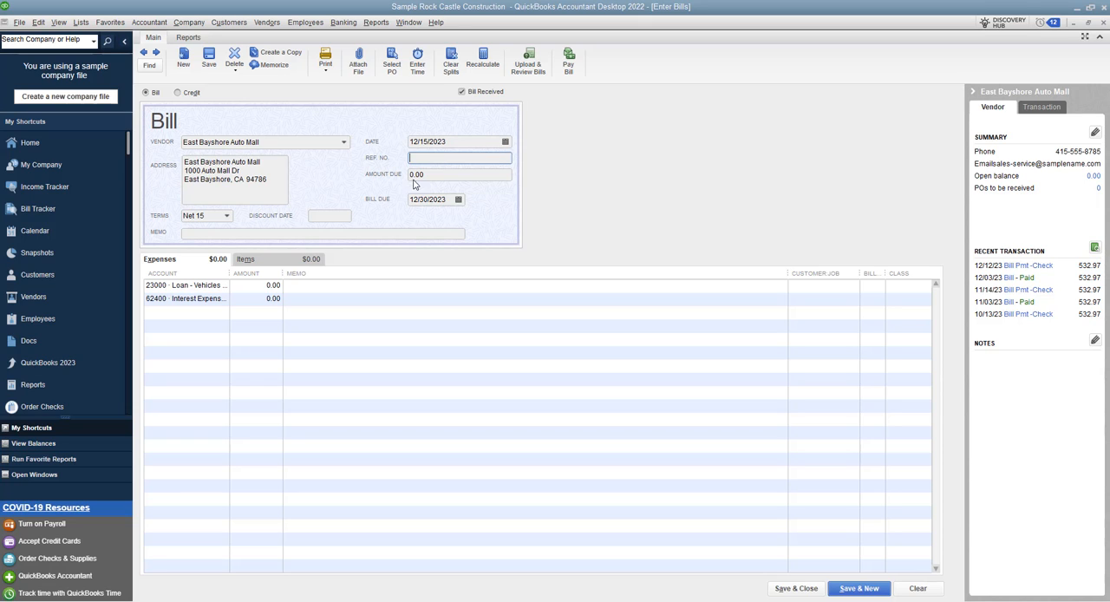
mouse_move(381, 168)
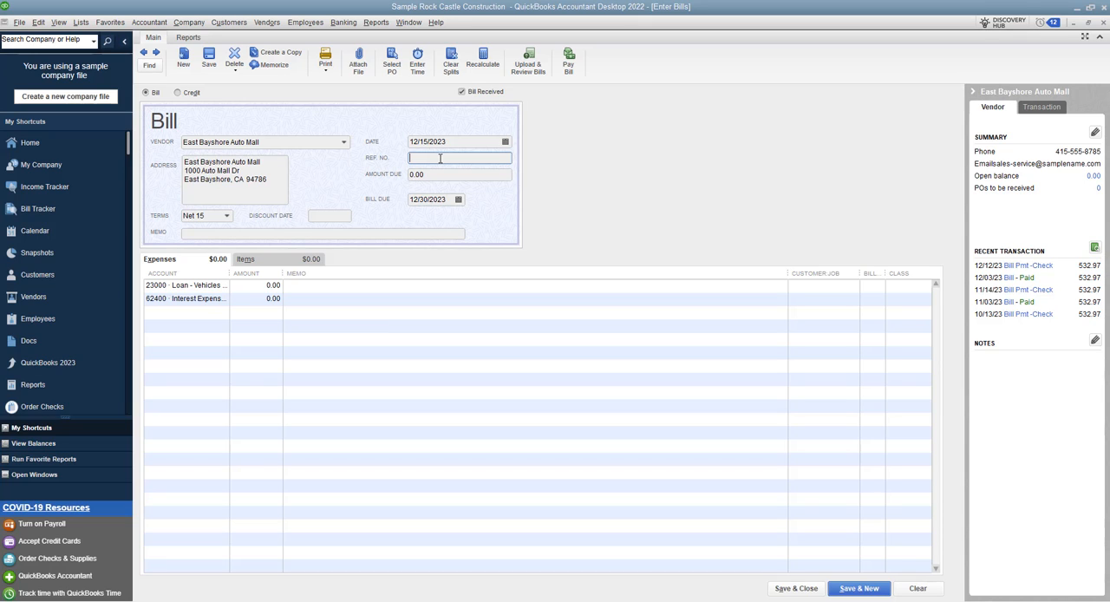
left_click(191, 285)
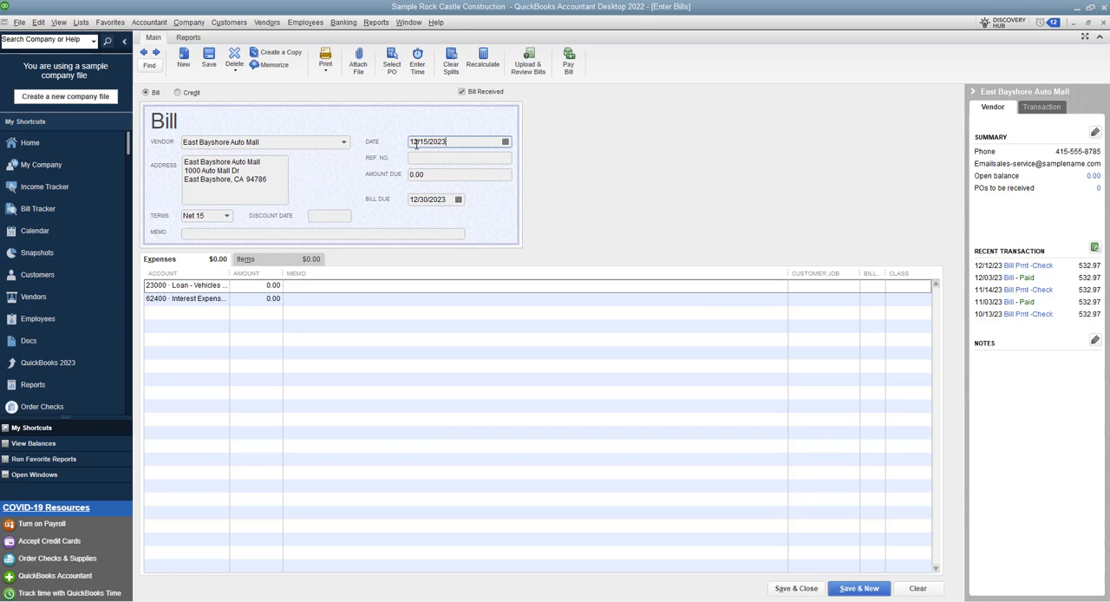
Select the bill date field to replace it with 11/30/2023.
left_click(460, 158)
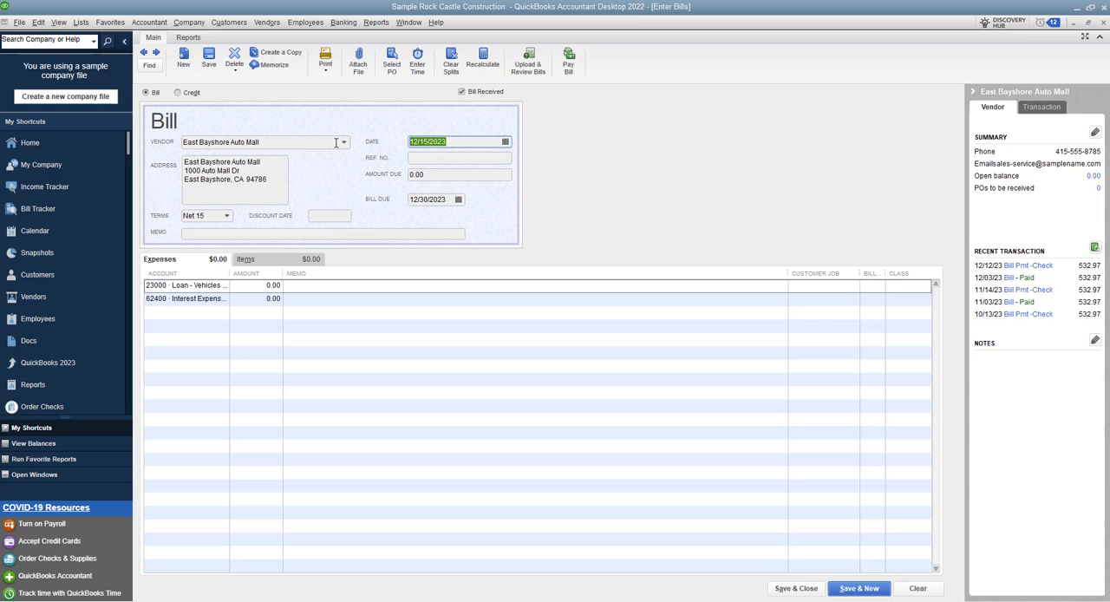
mouse_move(399, 158)
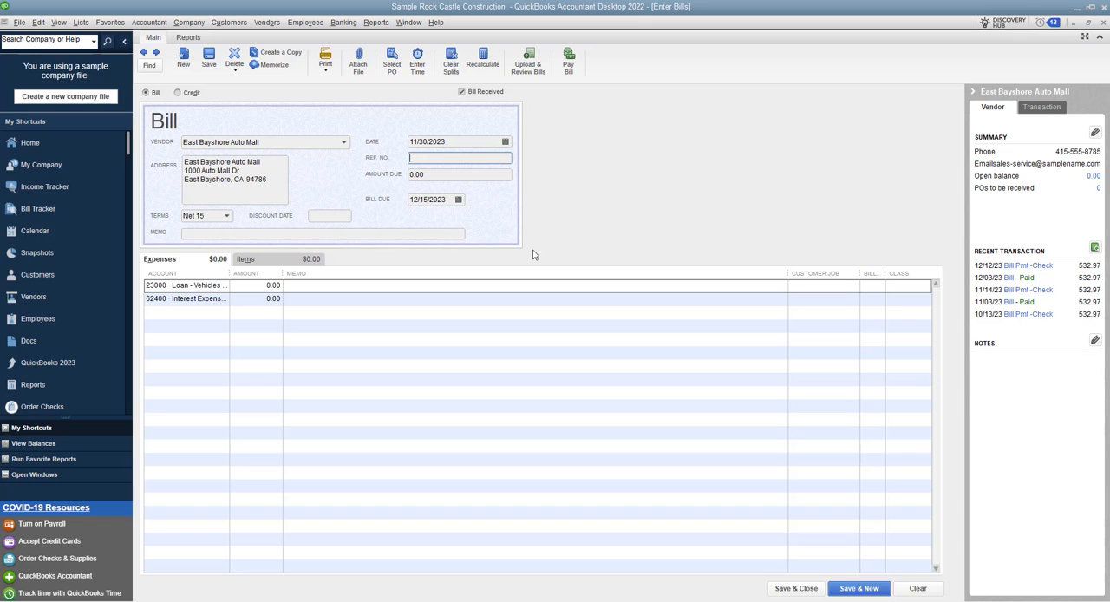
left_click(434, 198)
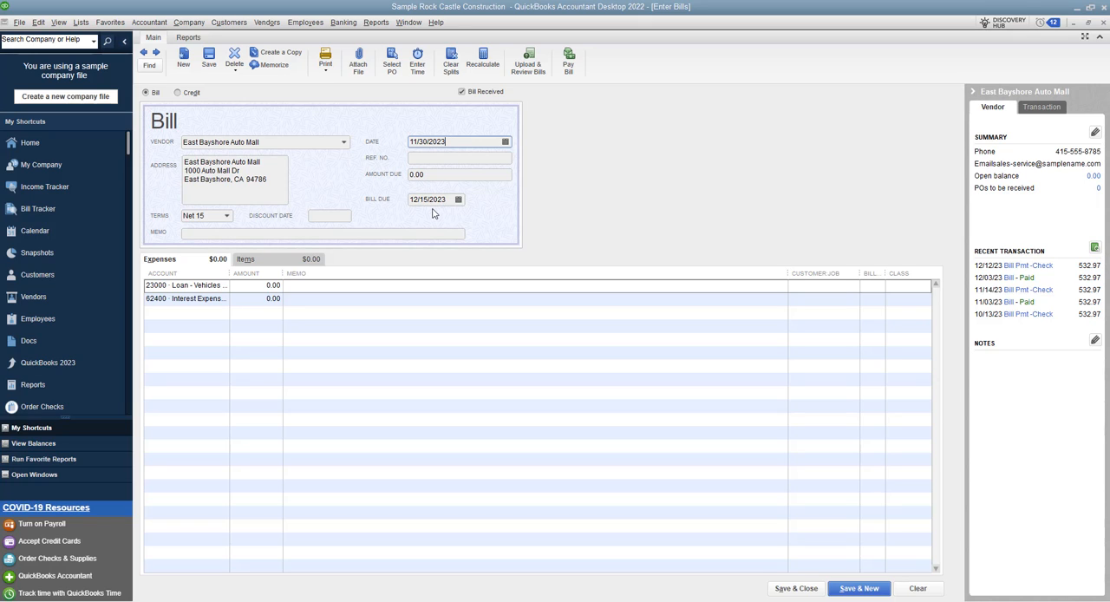
left_click(448, 142)
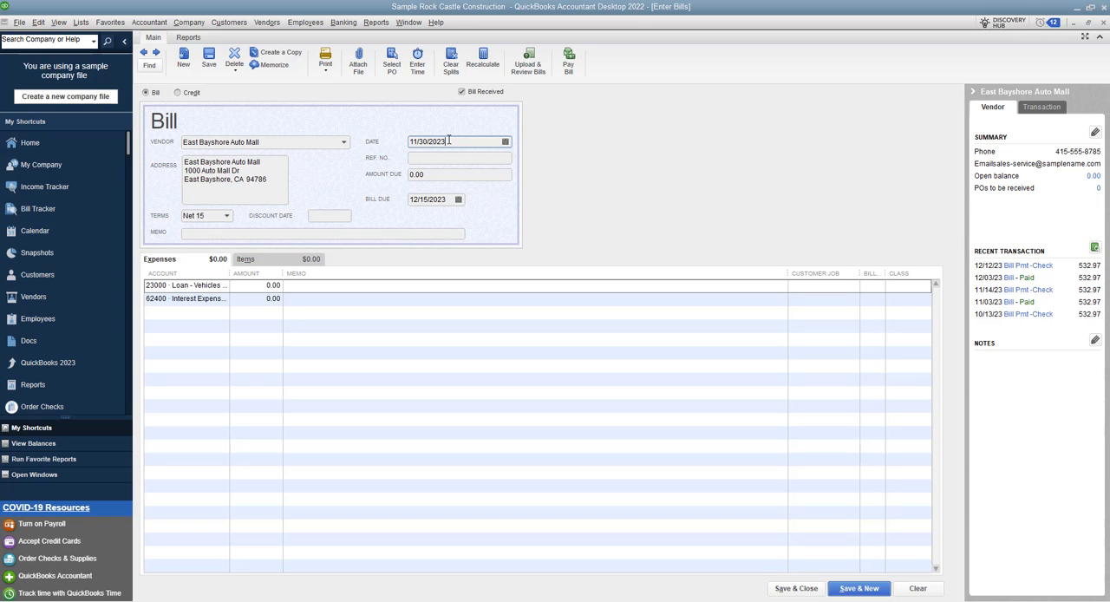
triple_click(427, 142)
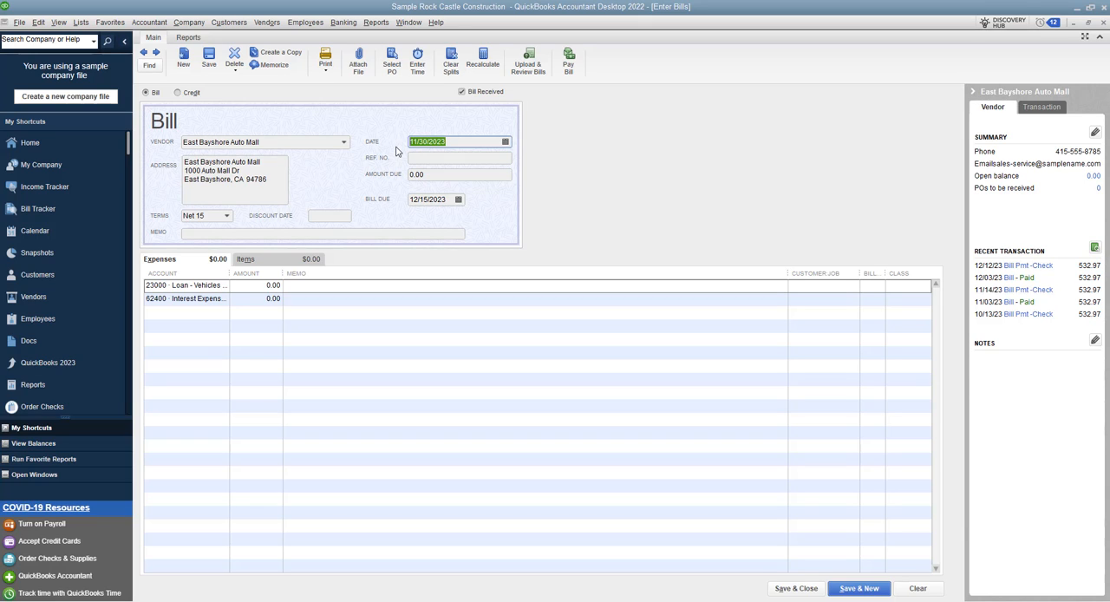
mouse_move(437, 172)
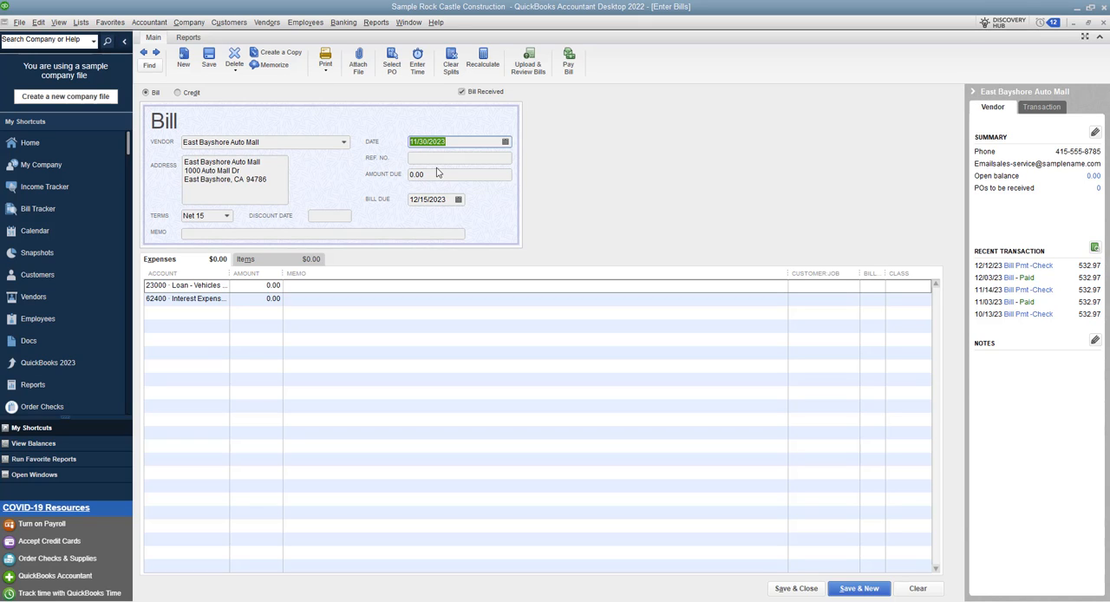